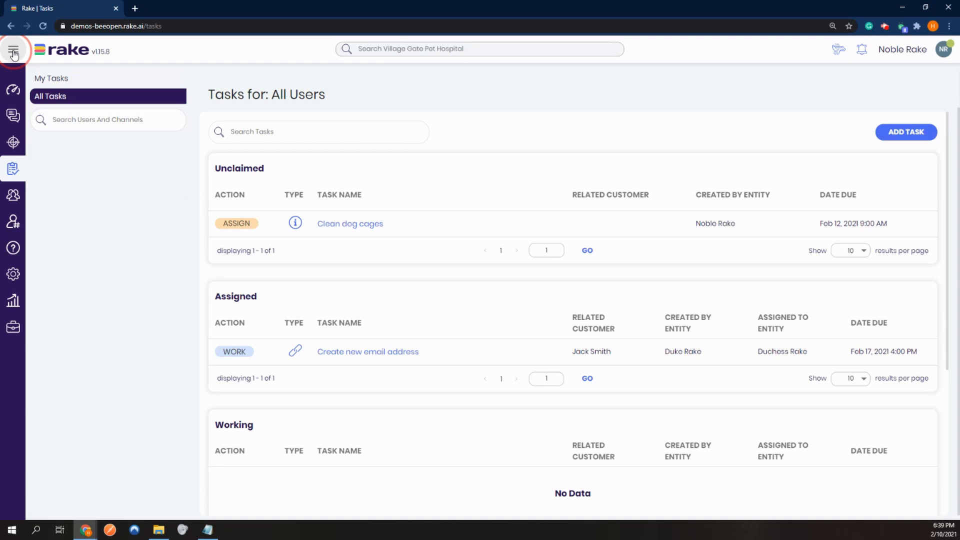
Step: Navigate via the Workspace Editor to the Task Types list showing the five existing types
{"action": "left_click", "coordinate": [13, 49]}
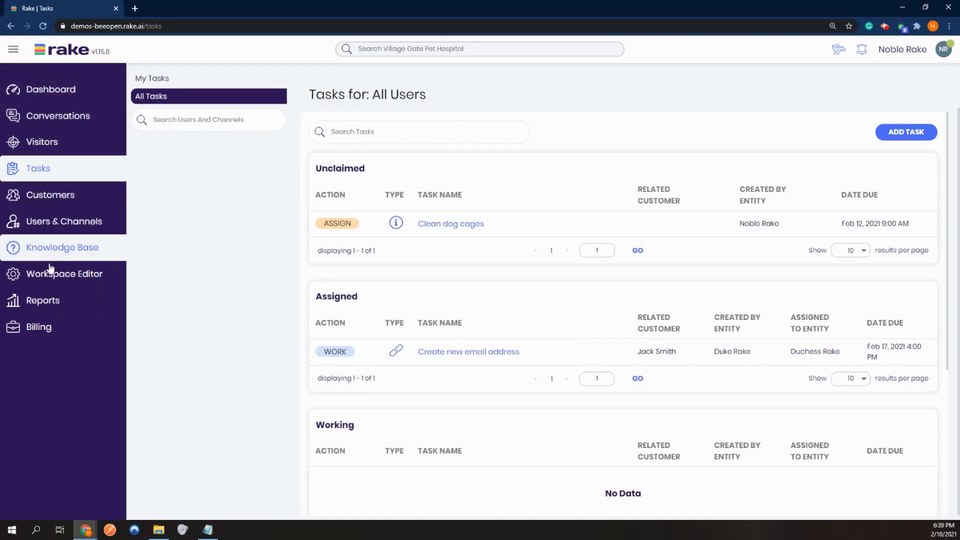
{"action": "left_click", "coordinate": [64, 274]}
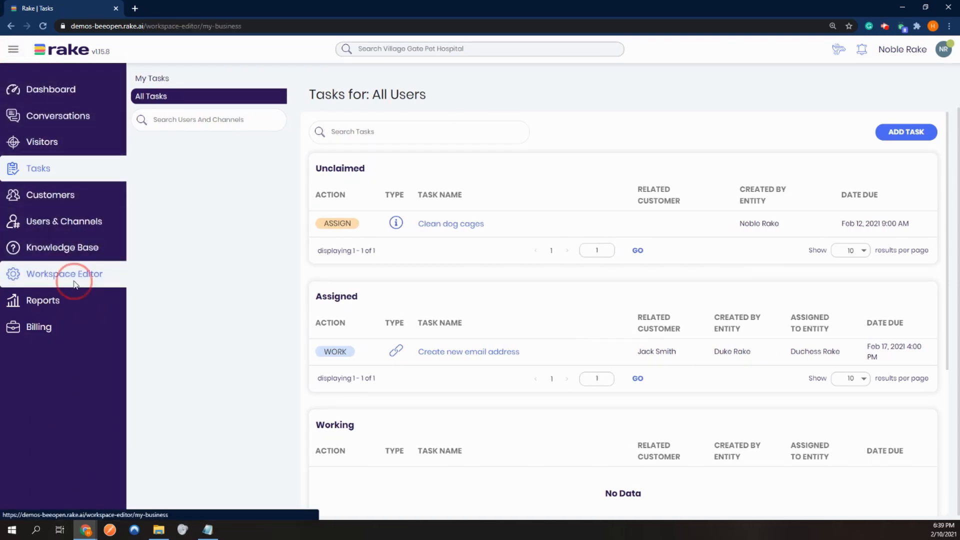
{"action": "left_click", "coordinate": [64, 274]}
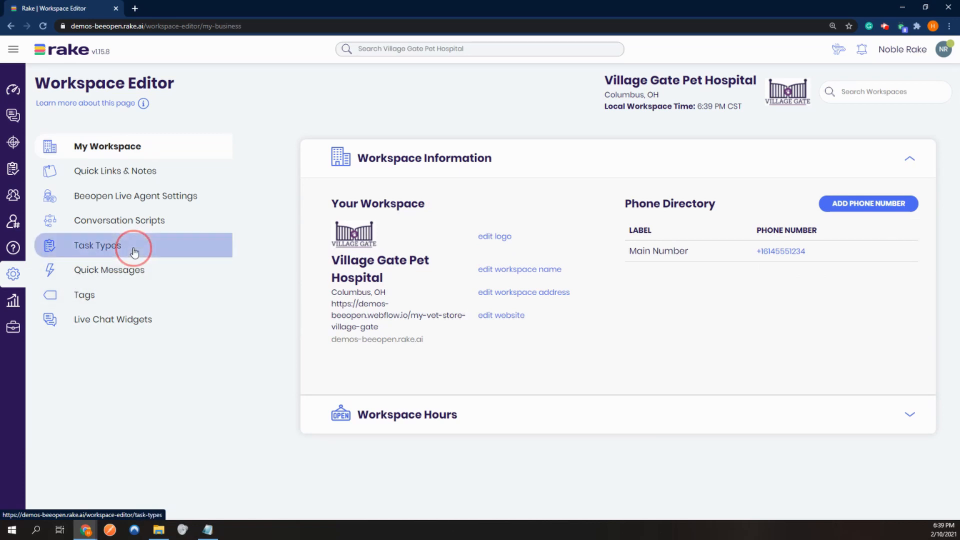
{"action": "left_click", "coordinate": [99, 245]}
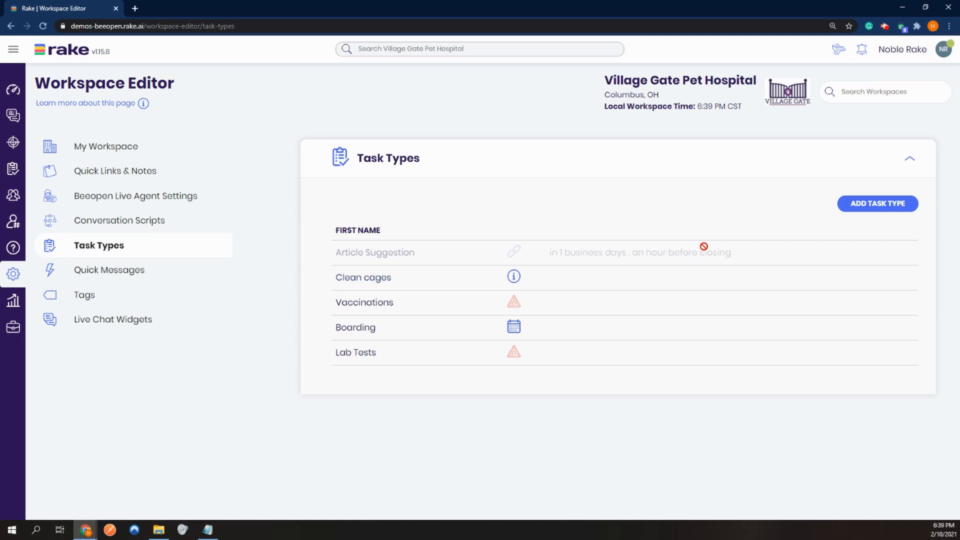
Step: Start a new task type named 'Salon Visit' and mark it Auto-Assigned
{"action": "left_click", "coordinate": [877, 203]}
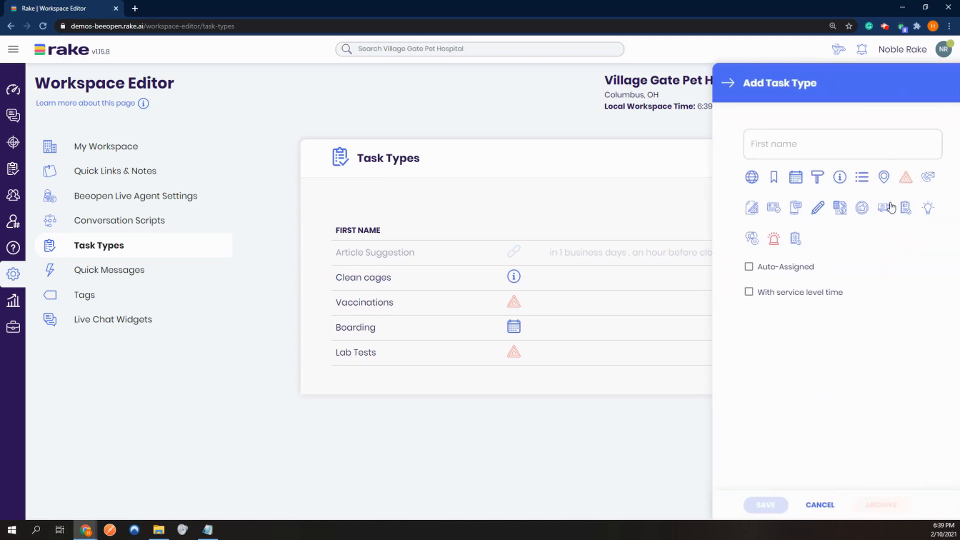
{"action": "left_click", "coordinate": [842, 143]}
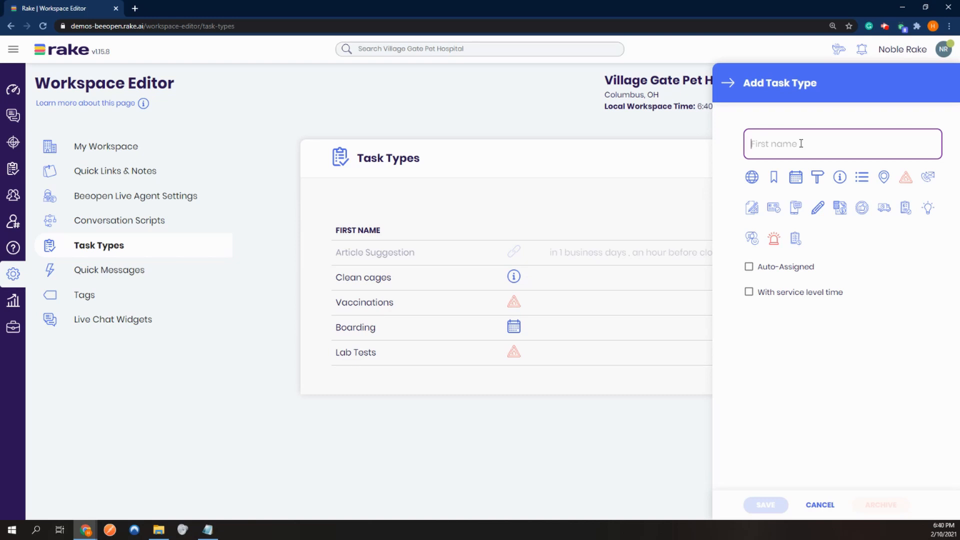
{"action": "type", "text": "Salon Visit"}
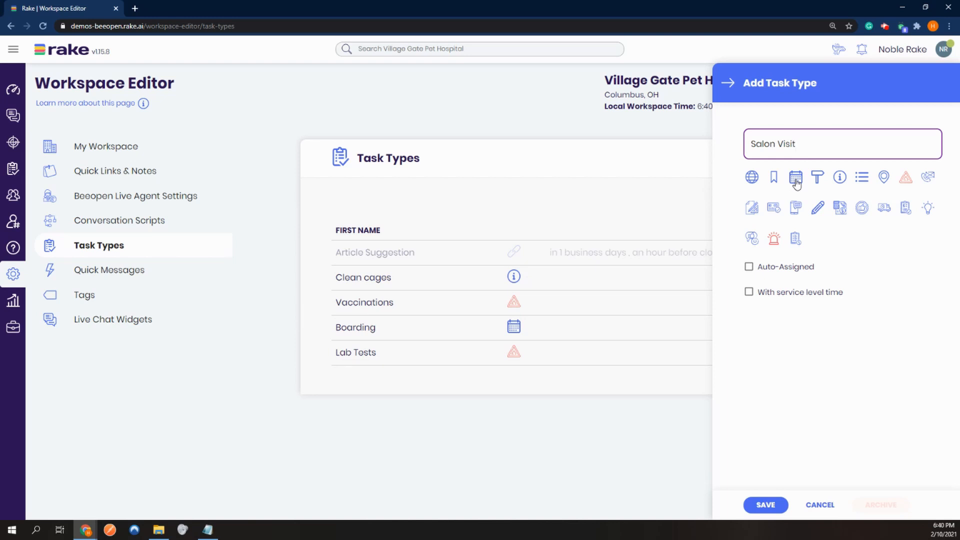
{"action": "left_click", "coordinate": [748, 266]}
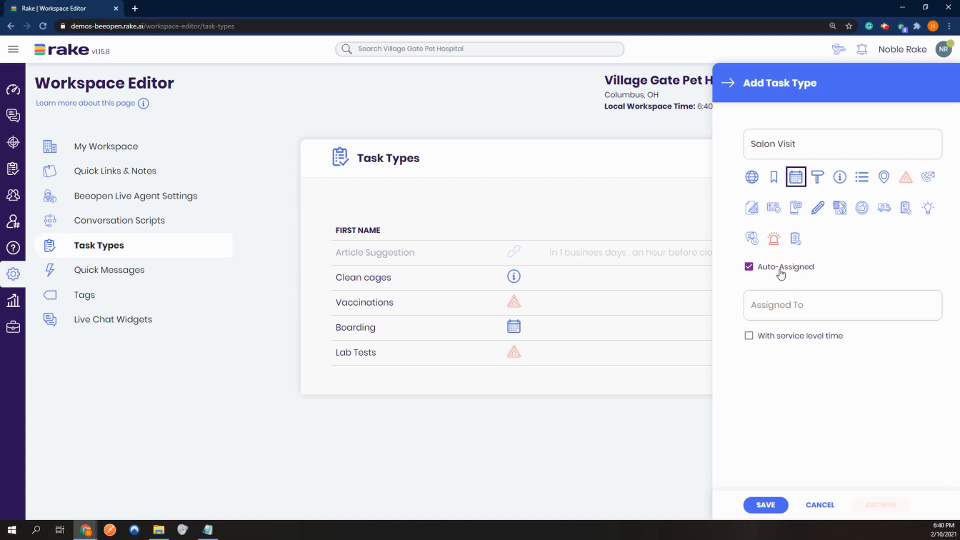
Step: Assign the Salon Visit type to the # pet_salon channel and save it
{"action": "left_click", "coordinate": [842, 305]}
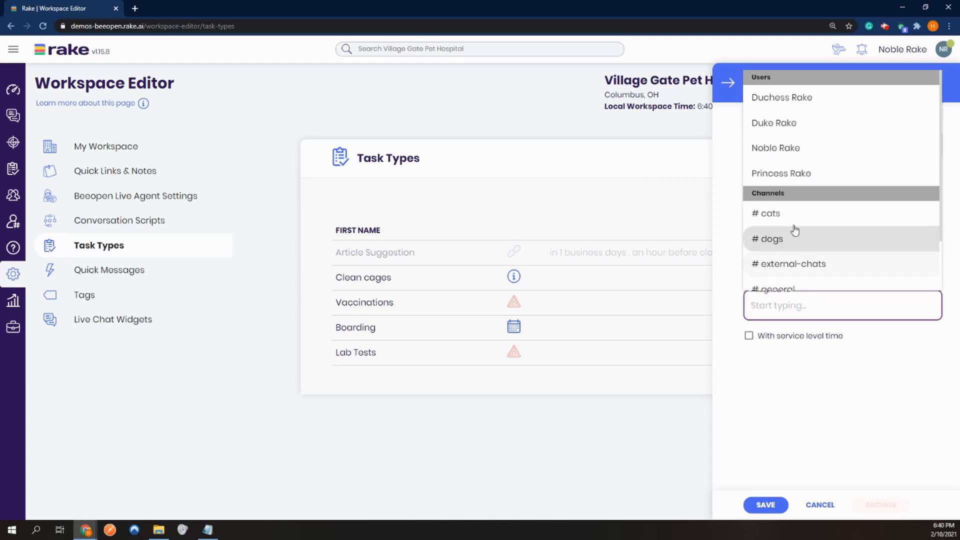
{"action": "scroll", "scroll_direction": "down", "scroll_amount": 3}
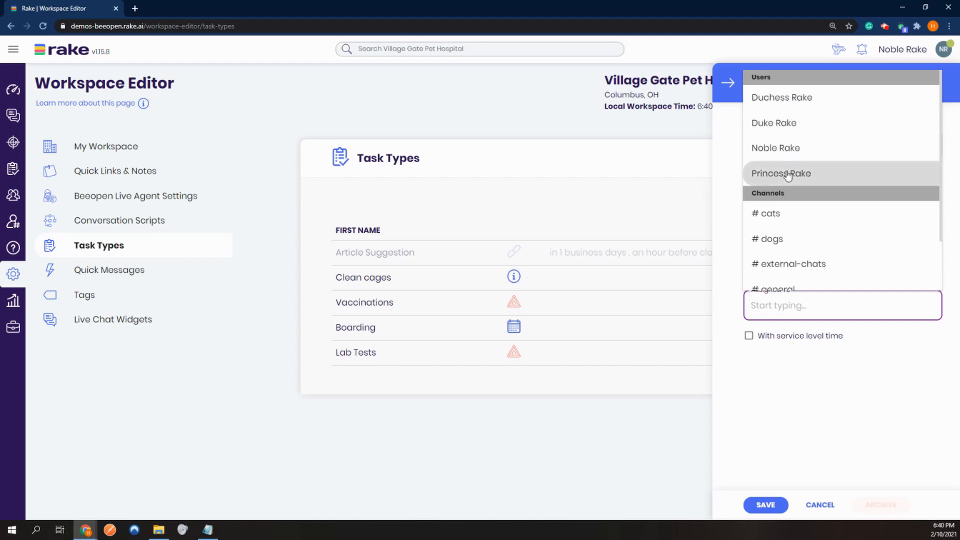
{"action": "scroll", "scroll_direction": "down", "scroll_amount": 3}
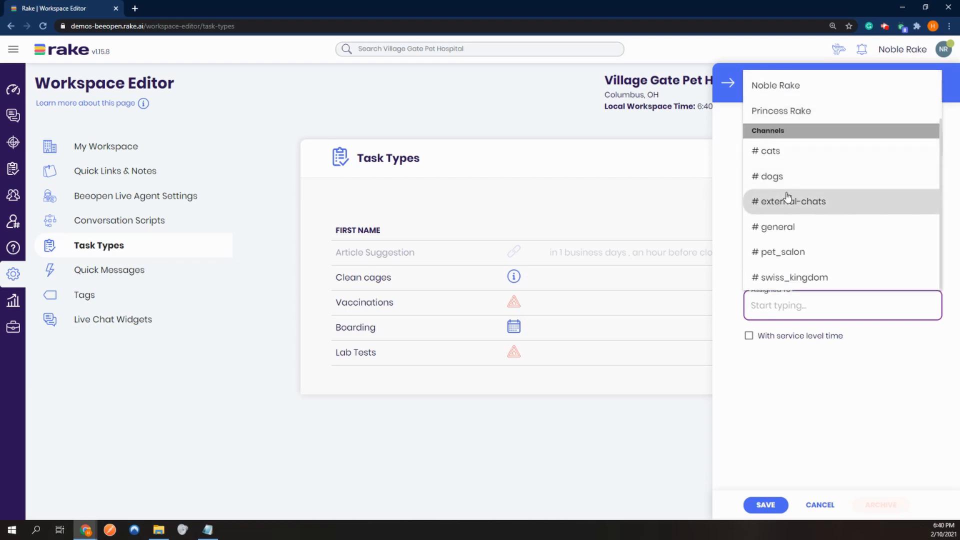
{"action": "mouse_move", "coordinate": [788, 252]}
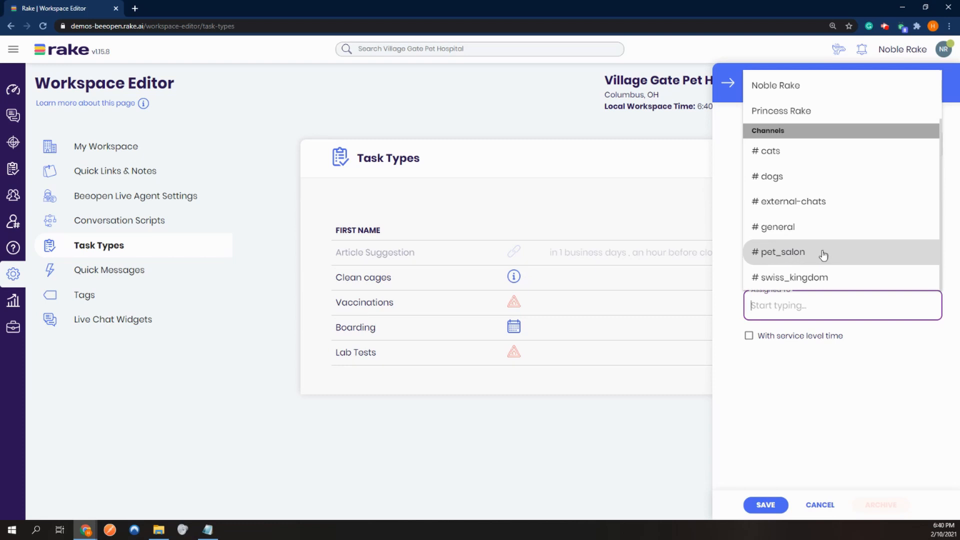
{"action": "left_click", "coordinate": [779, 252]}
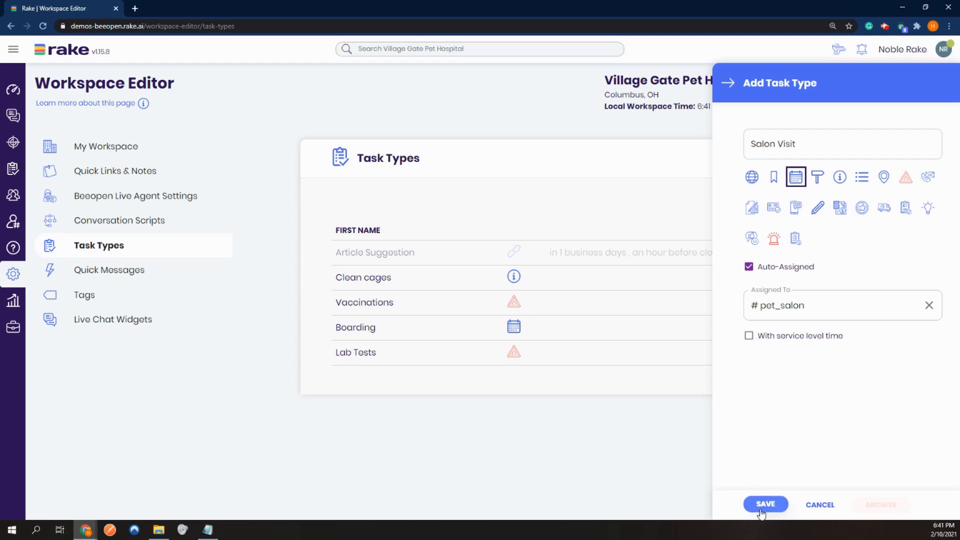
{"action": "left_click", "coordinate": [765, 504]}
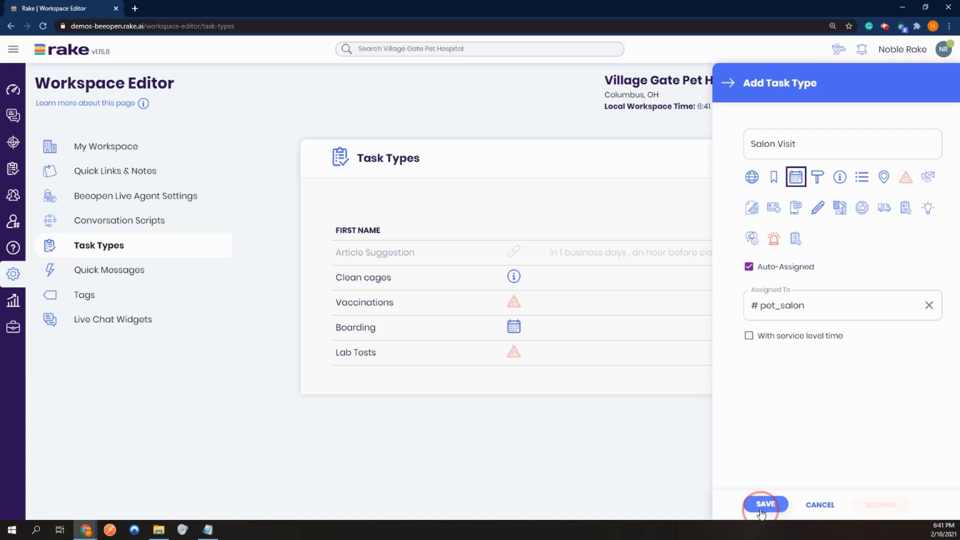
{"action": "left_click", "coordinate": [764, 504]}
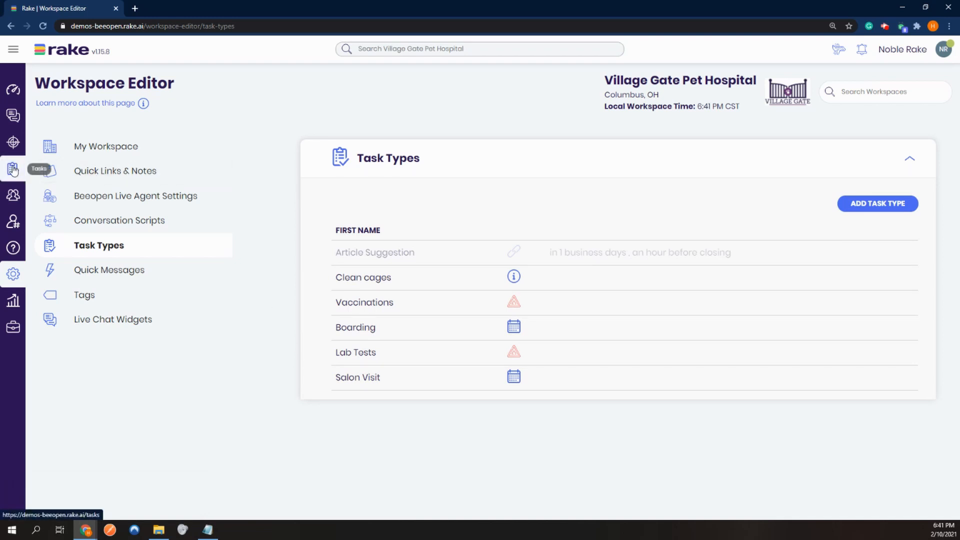
{"action": "mouse_move", "coordinate": [13, 173]}
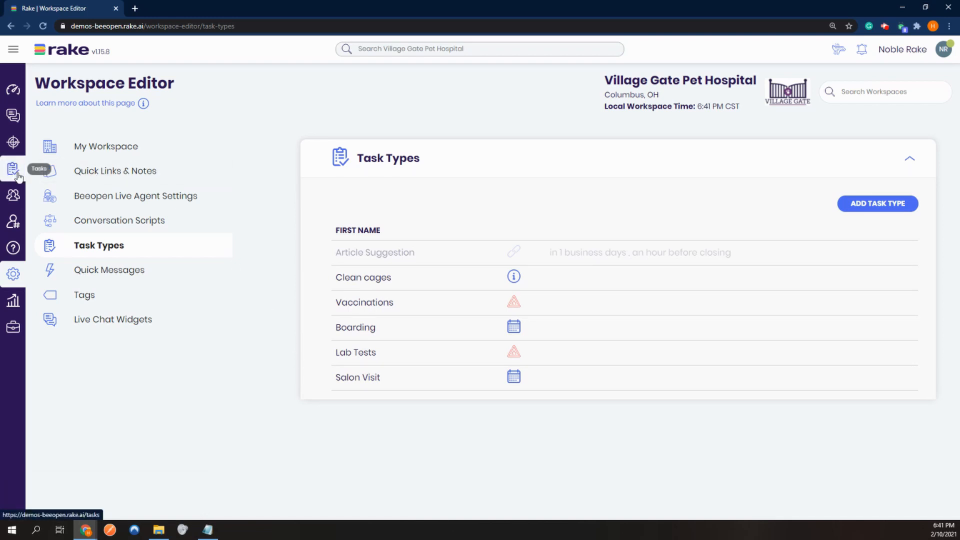
Step: Return to the Tasks page listing unclaimed, assigned and working tasks for all users
{"action": "left_click", "coordinate": [13, 170]}
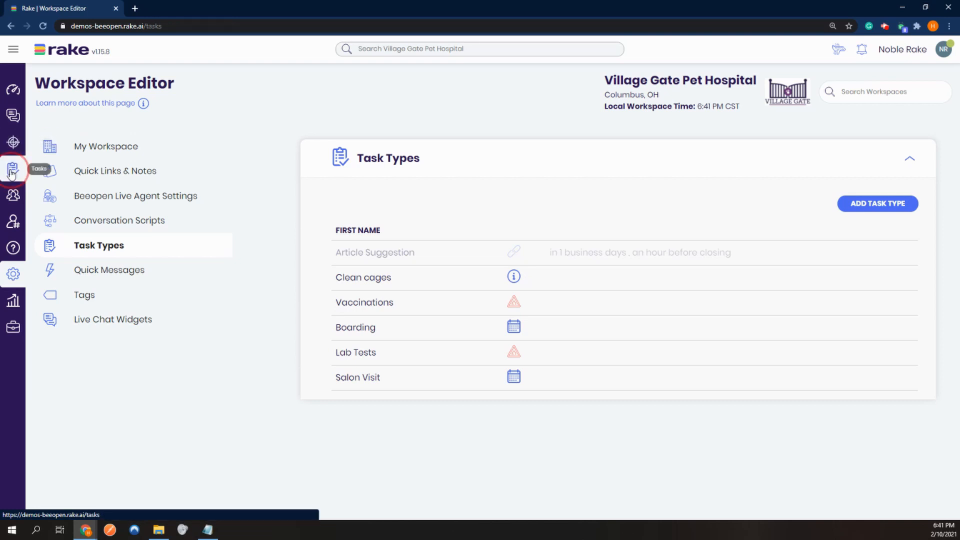
{"action": "left_click", "coordinate": [13, 169]}
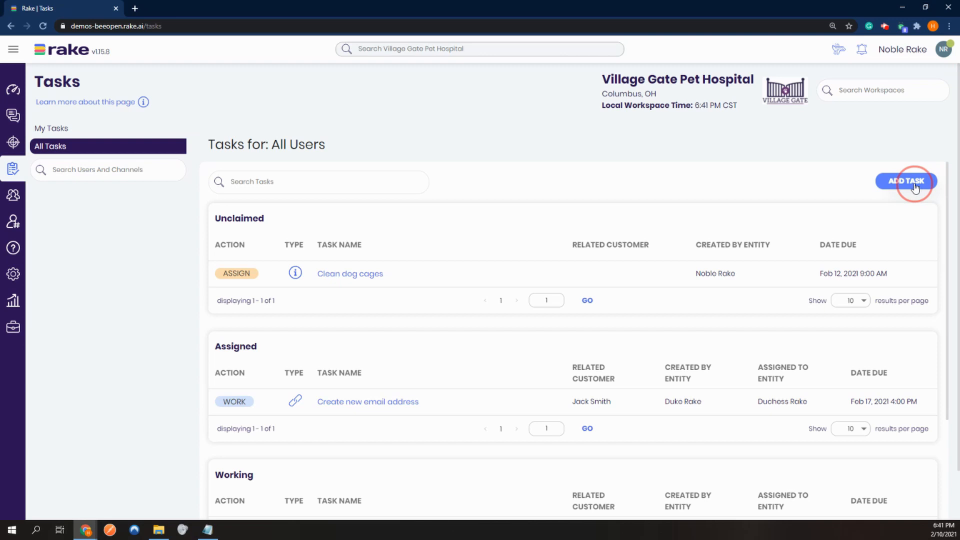
{"action": "left_click", "coordinate": [906, 181]}
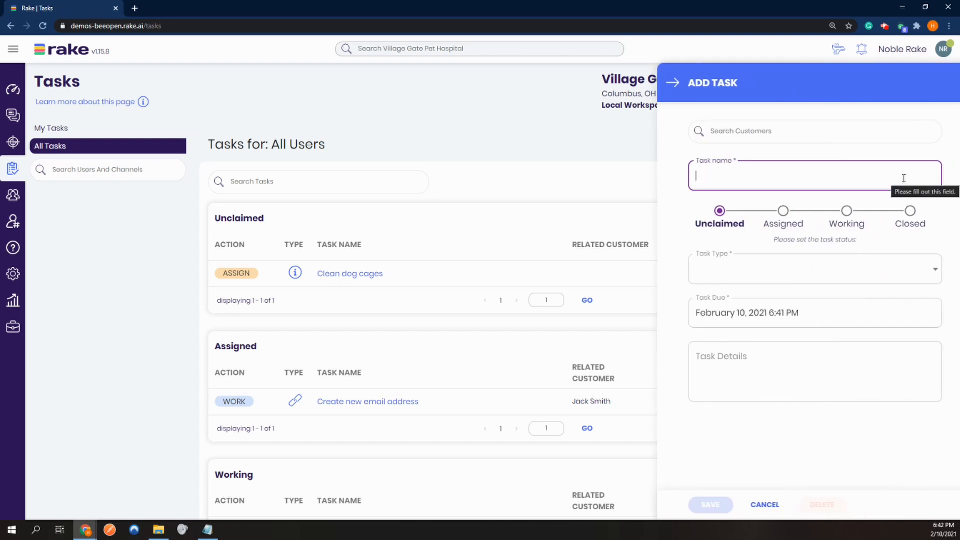
{"action": "mouse_move", "coordinate": [865, 151]}
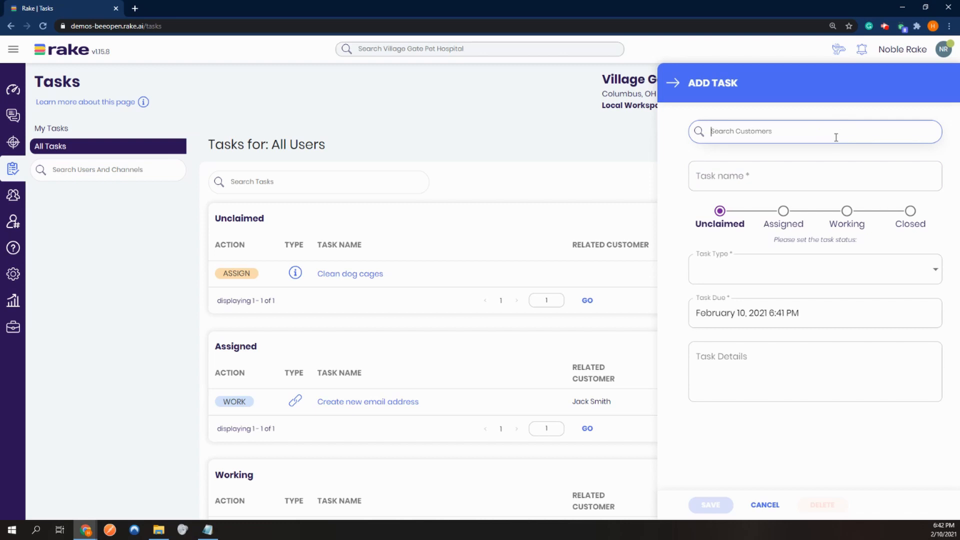
{"action": "type", "text": "roger"}
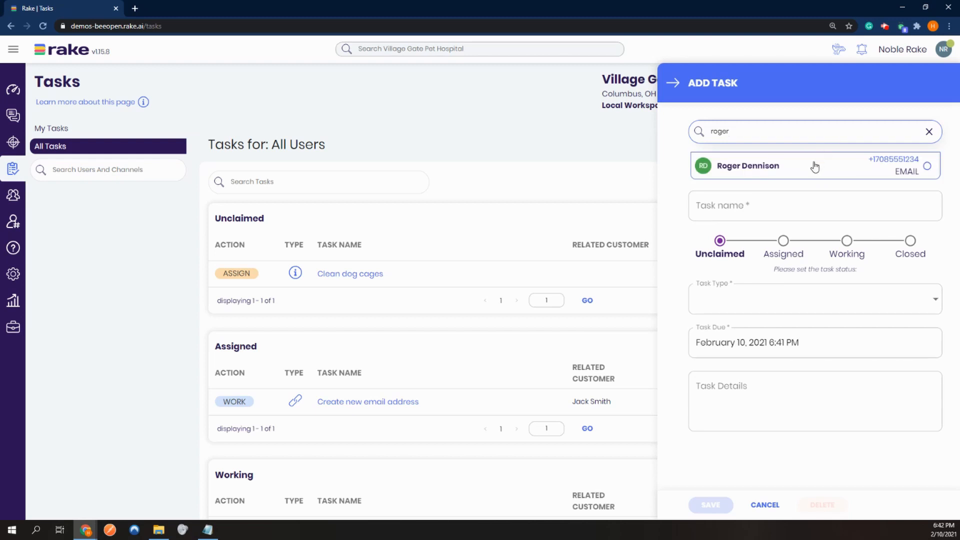
{"action": "left_click", "coordinate": [927, 165]}
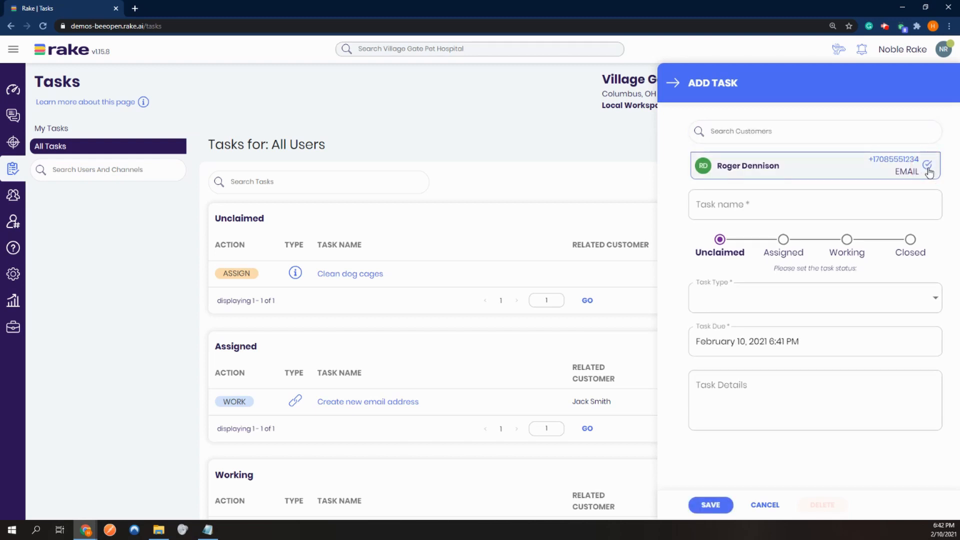
{"action": "type", "text": "Salon appointment"}
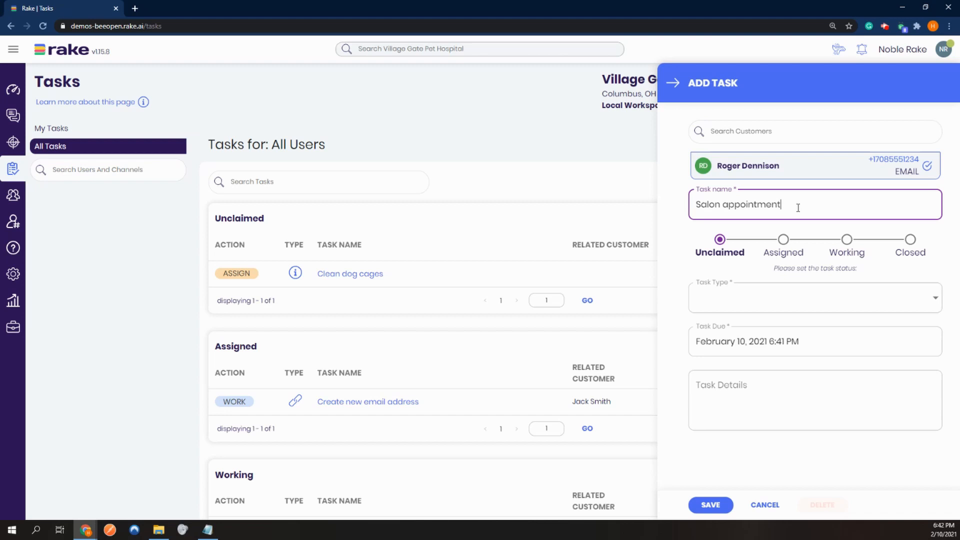
Step: Set the task type to Salon Visit, enter details 'labra', and save it to the Assigned list
{"action": "left_click", "coordinate": [814, 298]}
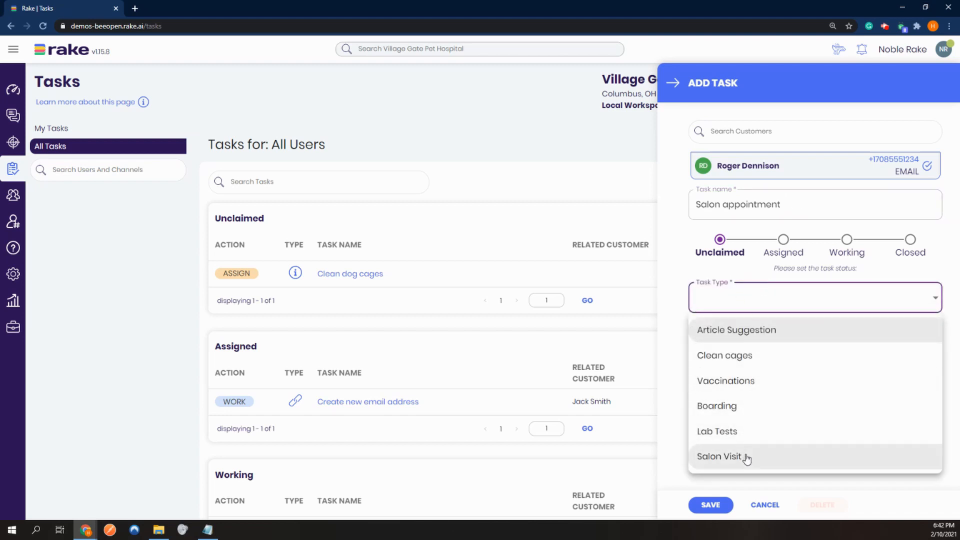
{"action": "left_click", "coordinate": [720, 456]}
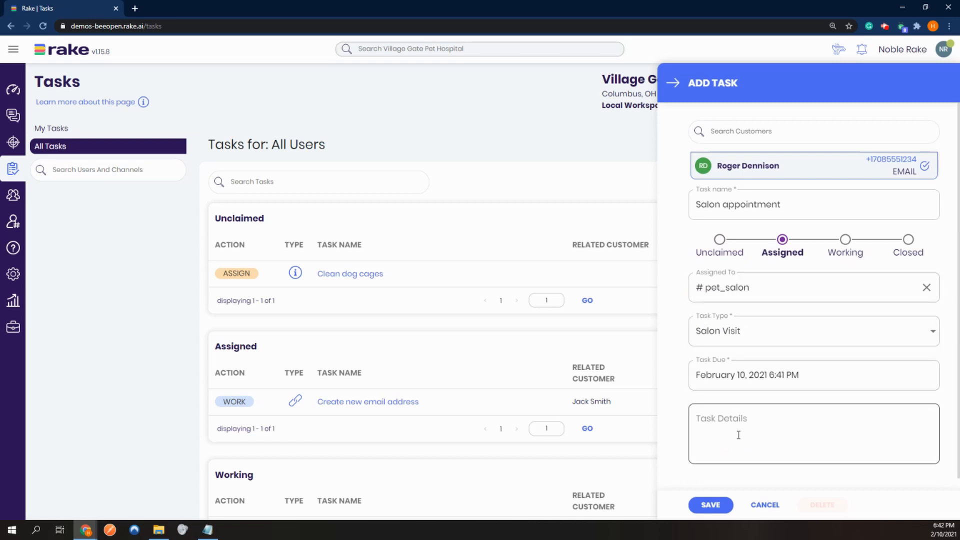
{"action": "left_click", "coordinate": [796, 429]}
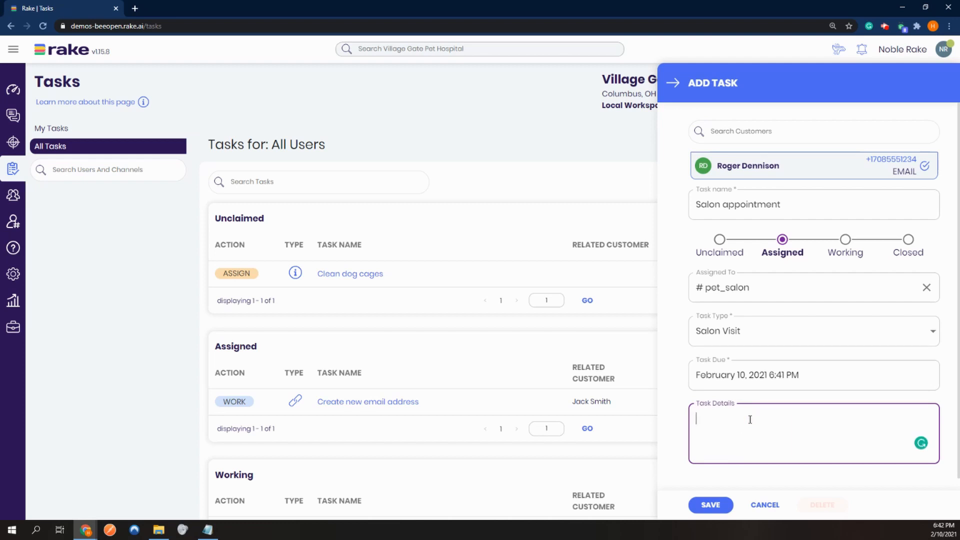
{"action": "type", "text": "labrador"}
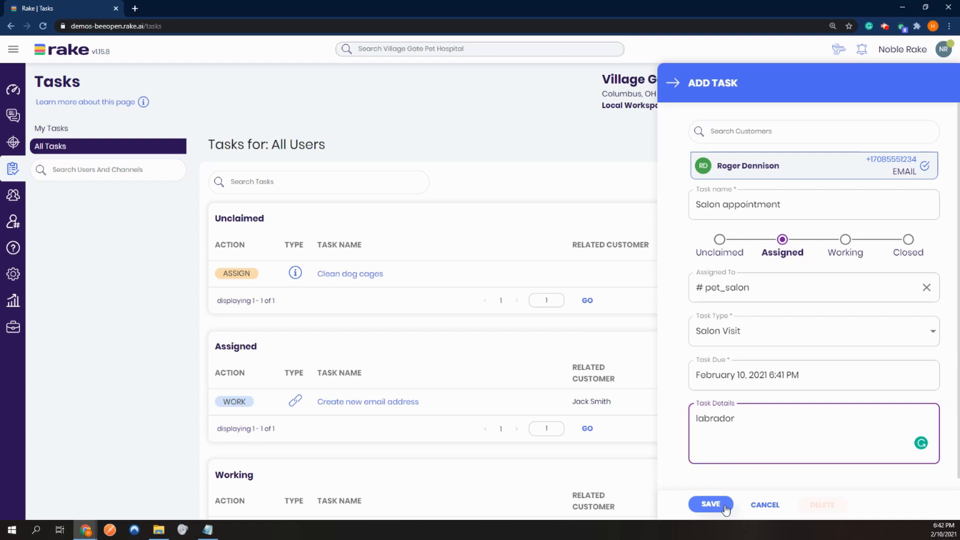
{"action": "left_click", "coordinate": [710, 504]}
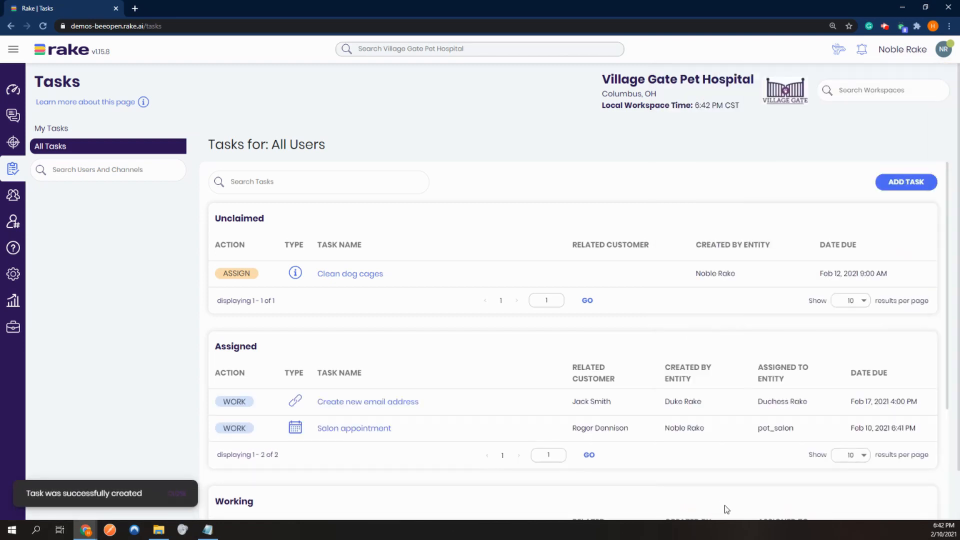
{"action": "mouse_move", "coordinate": [306, 445]}
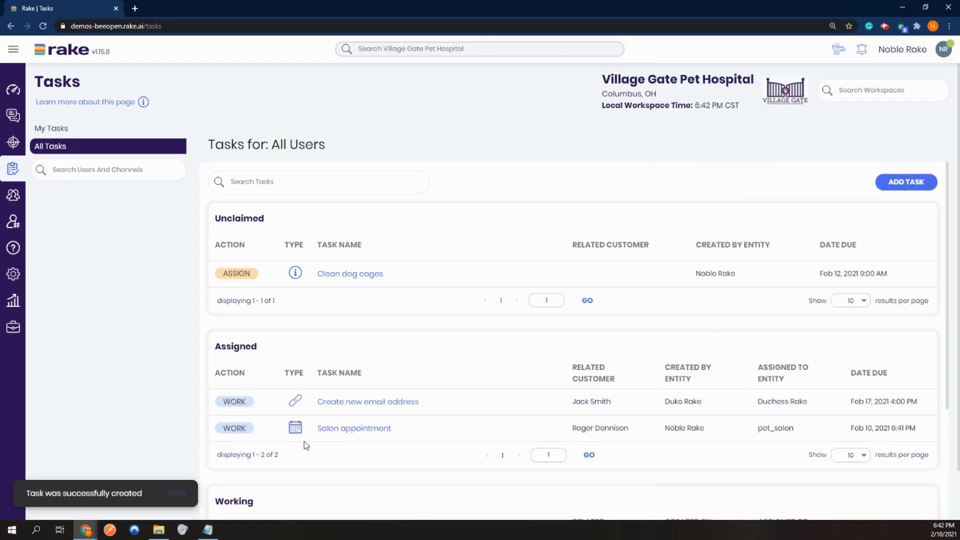